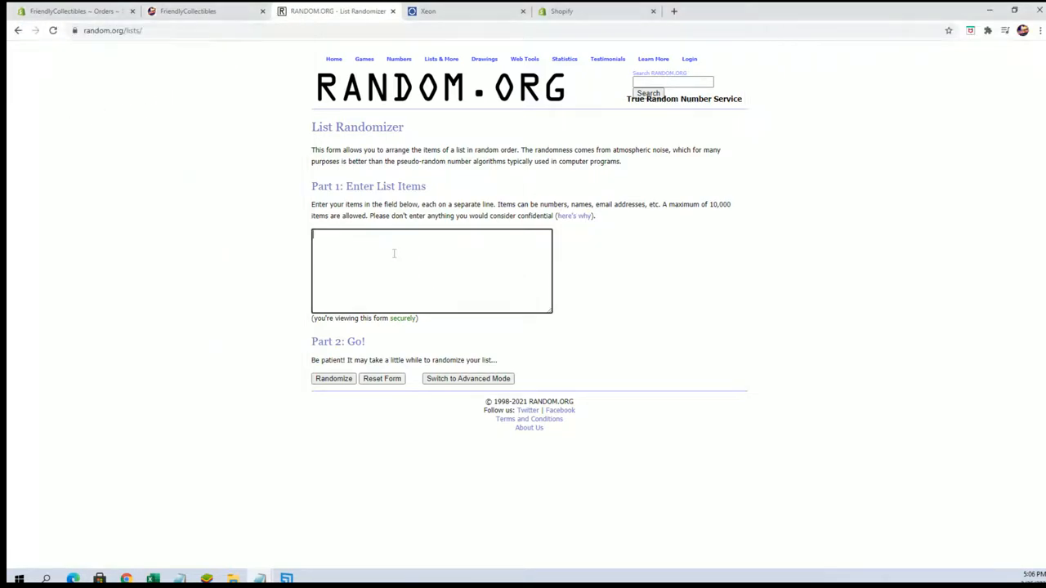
# Step: Paste the 24 poster numbers into the randomizer and shuffle them, reshuffling several times
pyautogui.click(333, 379)
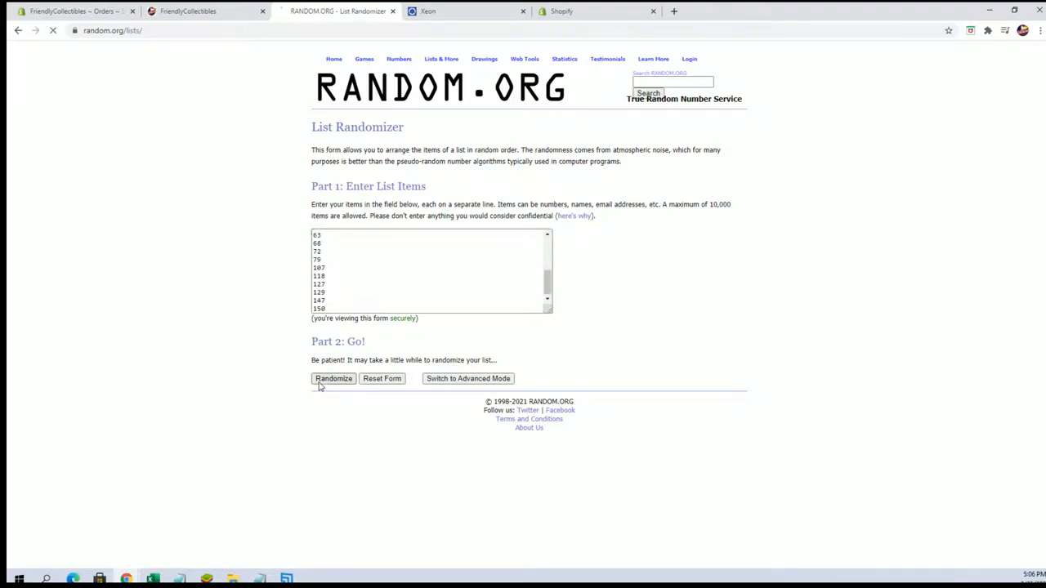
pyautogui.click(333, 379)
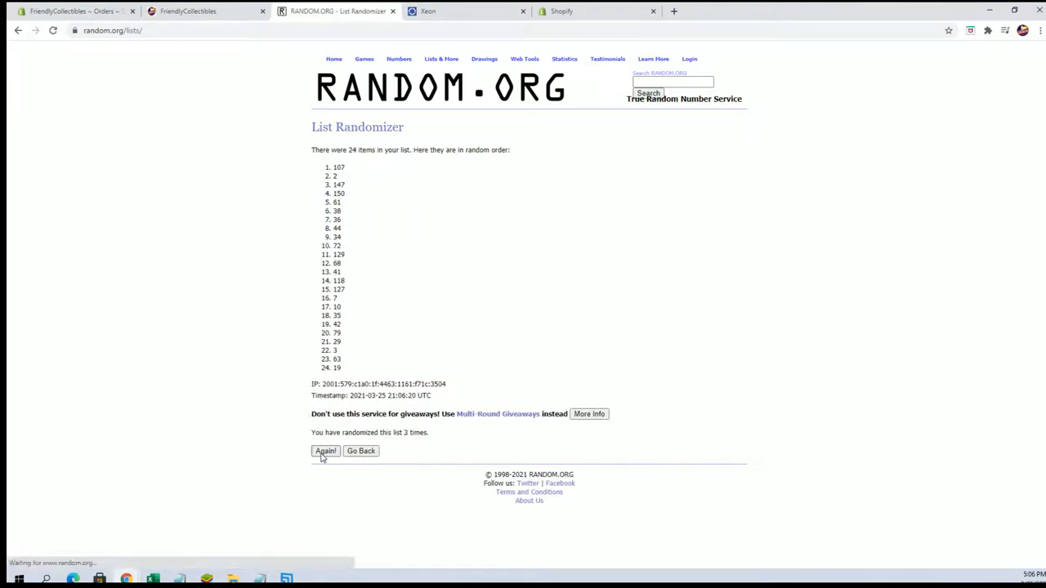
pyautogui.click(325, 450)
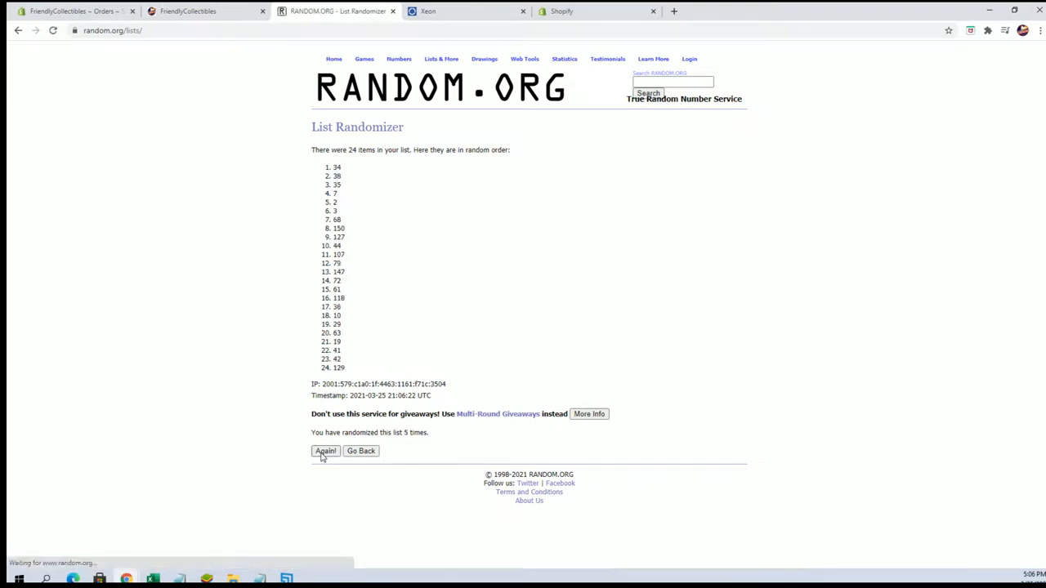
pyautogui.click(325, 451)
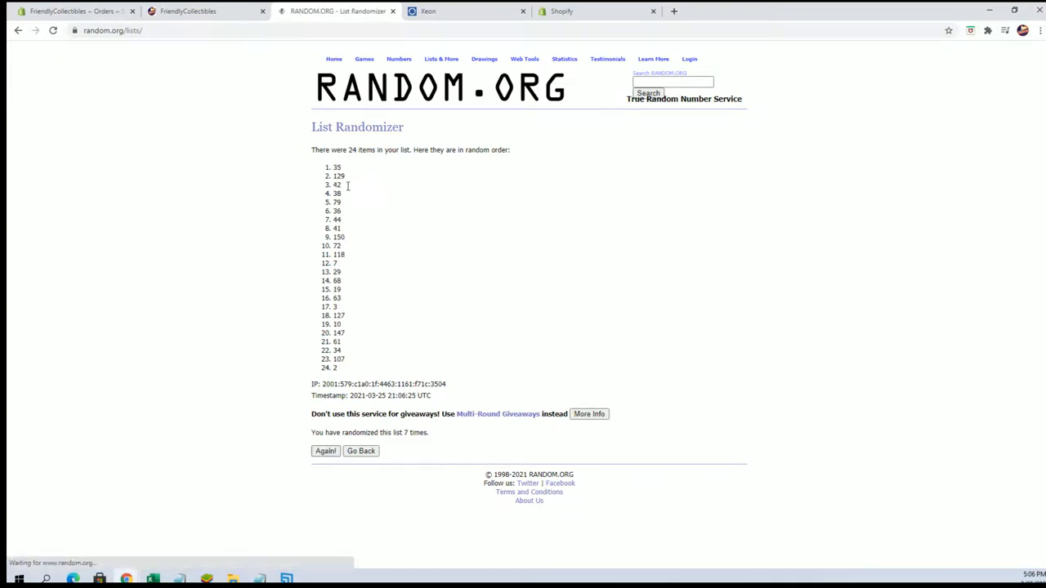
pyautogui.doubleClick(336, 167)
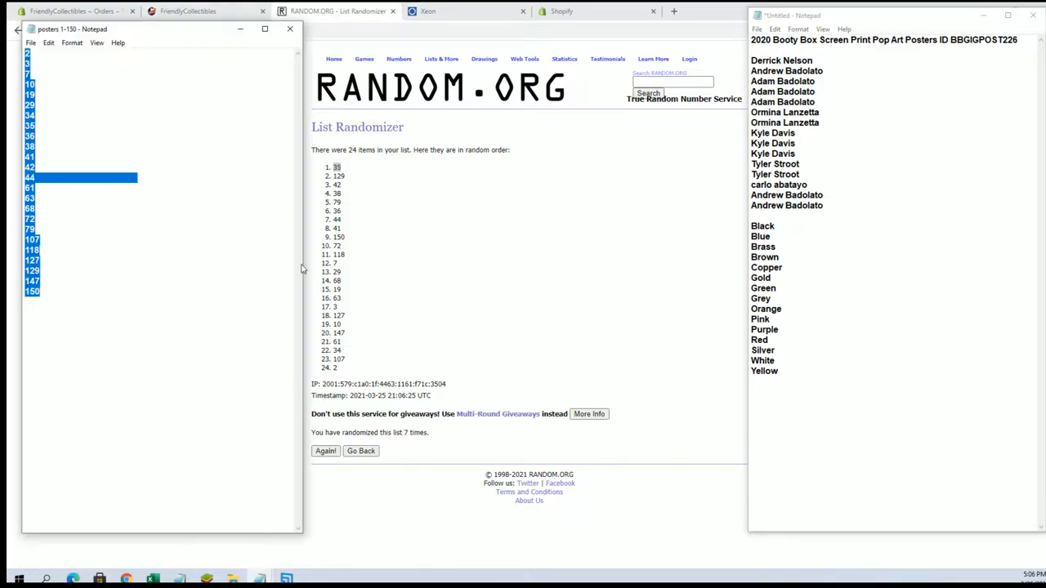
# Step: Close the 'posters 1-150' Notepad, leaving the names and colors notes open
pyautogui.click(67, 128)
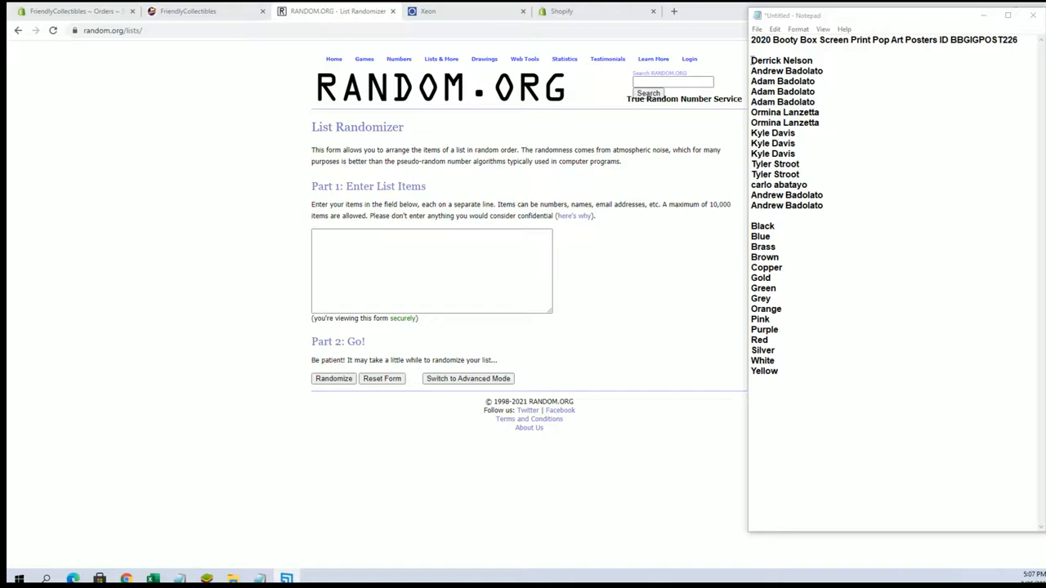
# Step: Copy the 15 owner names from Notepad into the randomizer and shuffle them several times
pyautogui.rightClick(784, 131)
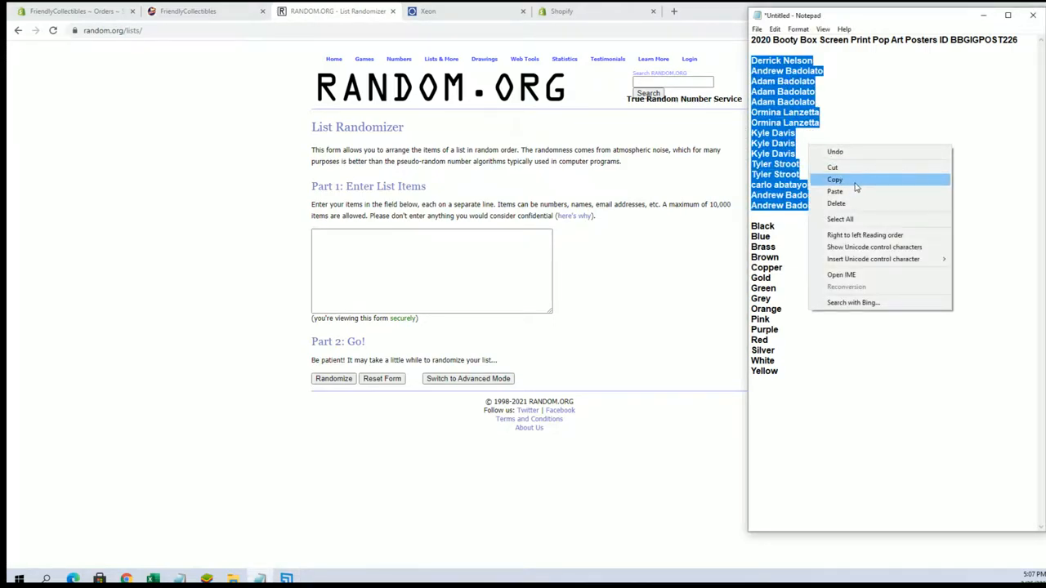
pyautogui.click(833, 179)
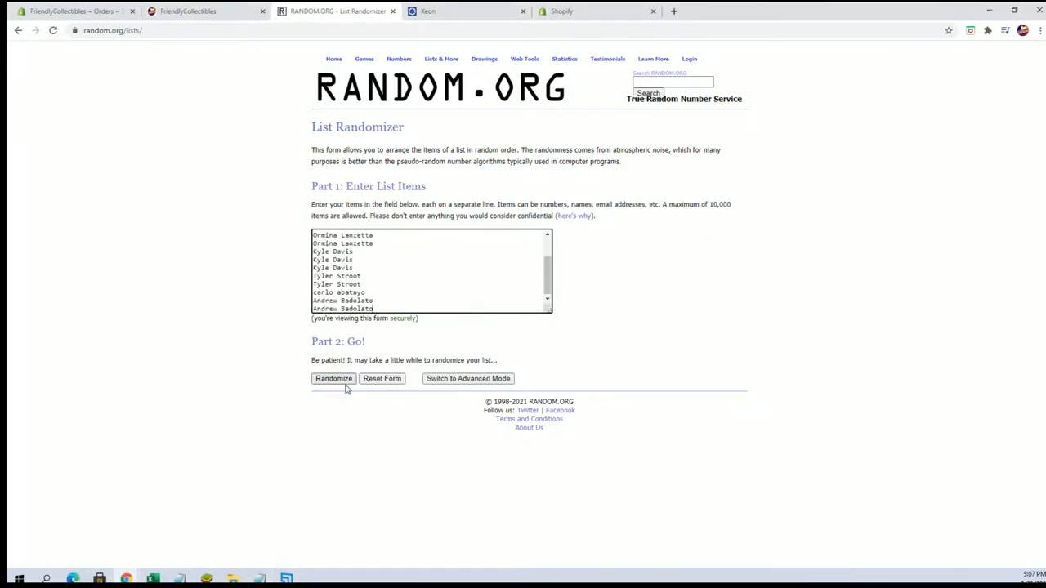
pyautogui.click(333, 379)
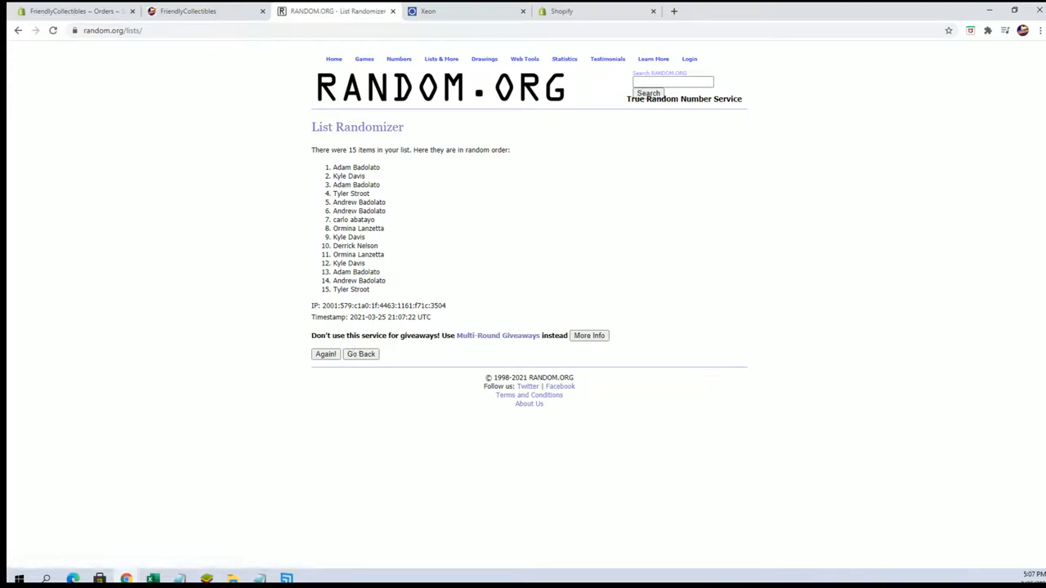
pyautogui.click(1023, 29)
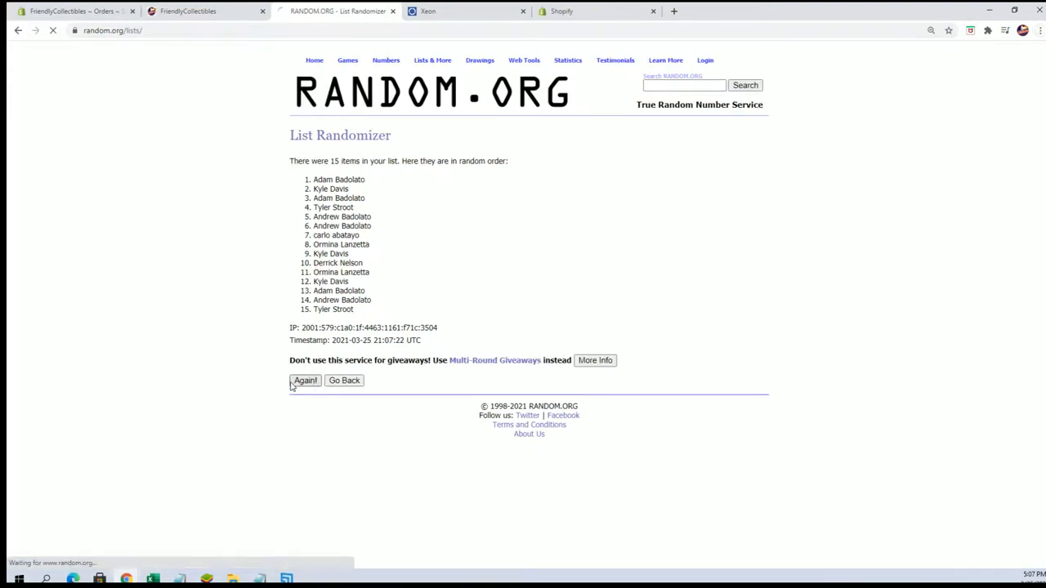
pyautogui.click(304, 379)
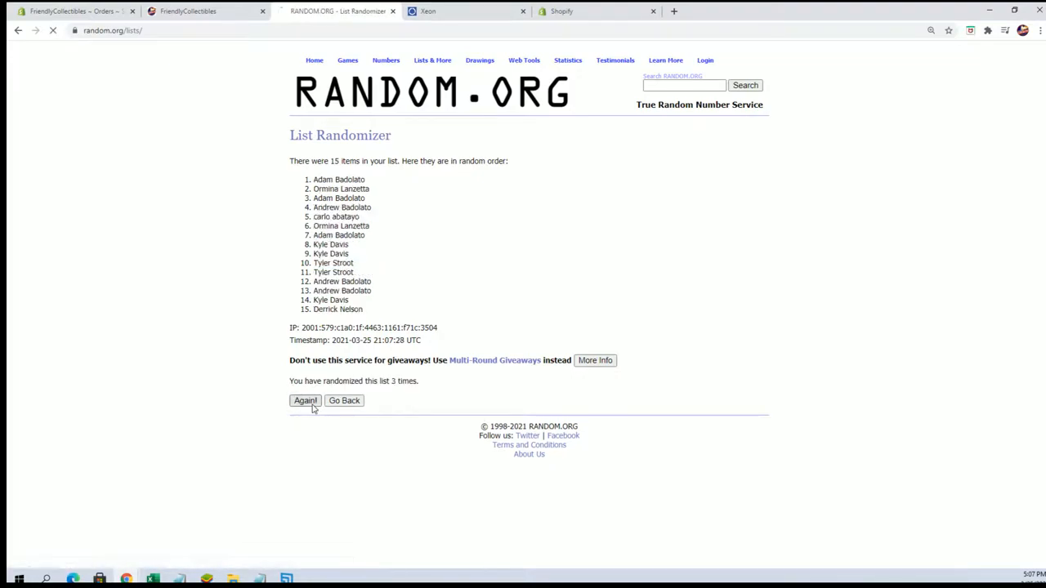
pyautogui.click(304, 400)
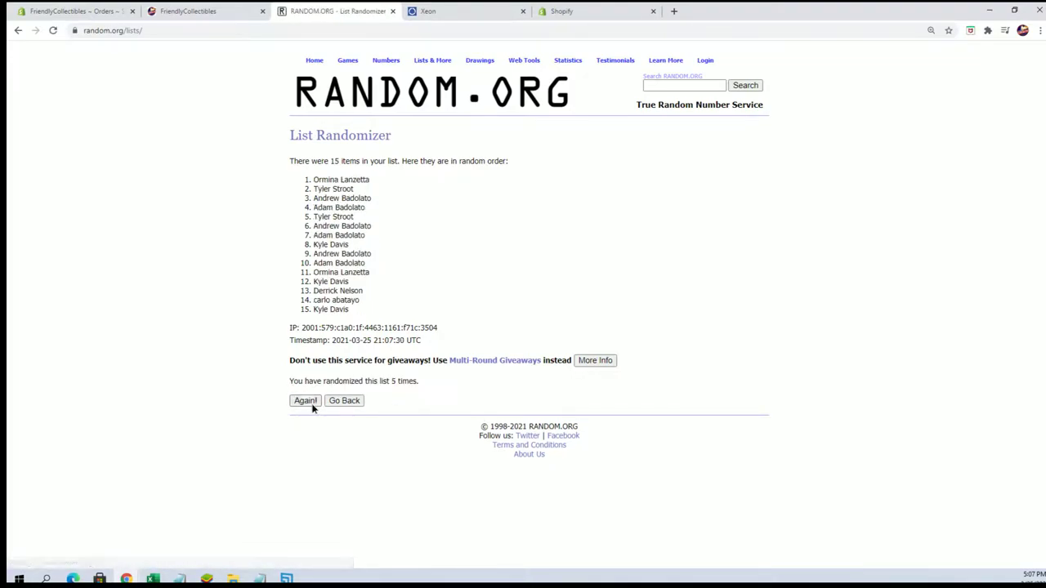
pyautogui.click(304, 401)
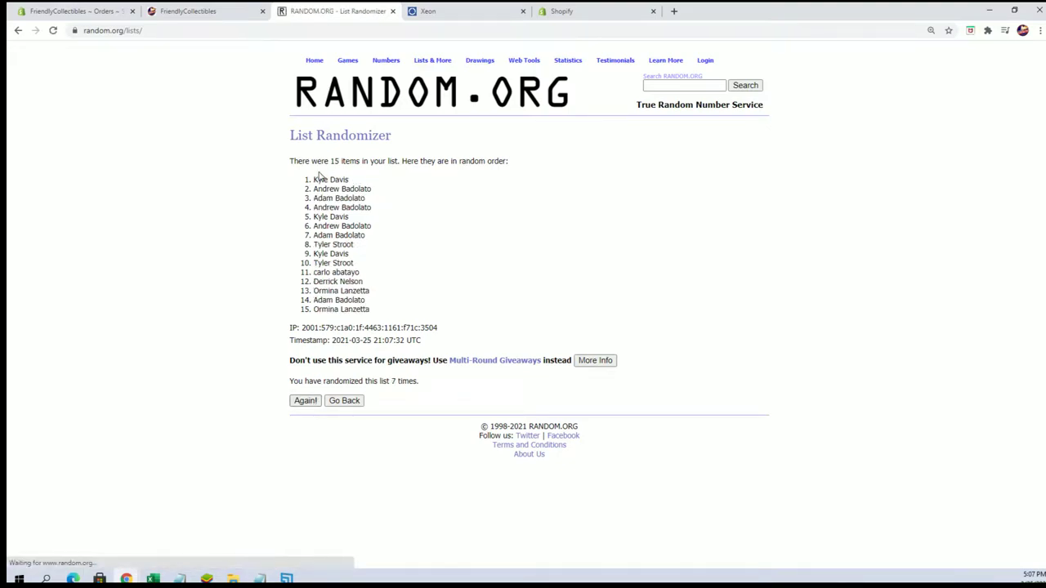
# Step: Copy the shuffled owner-name list and switch to the Excel spreadsheet
pyautogui.moveTo(314, 178); pyautogui.dragTo(392, 314)
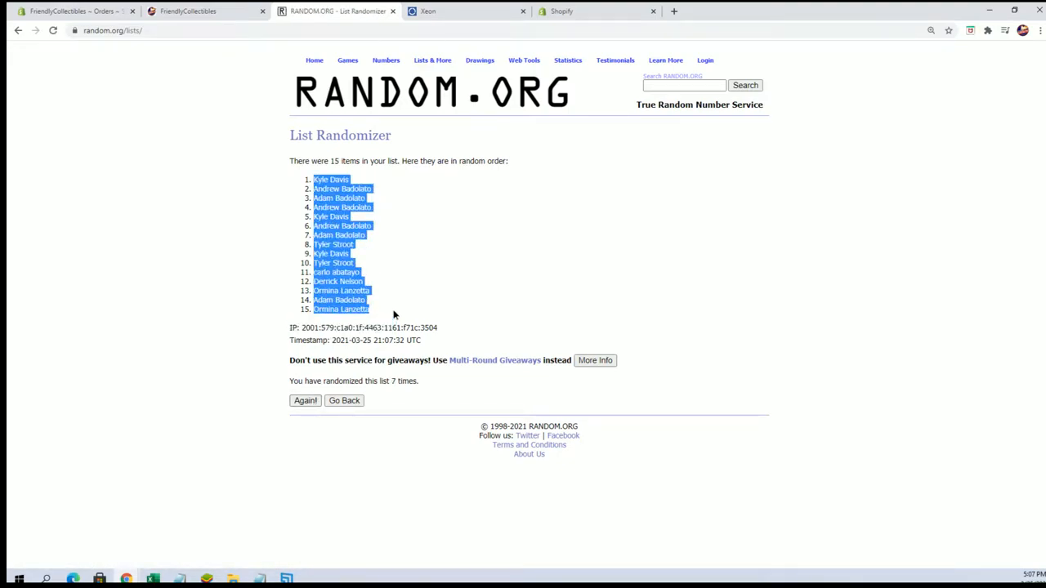
pyautogui.click(394, 313)
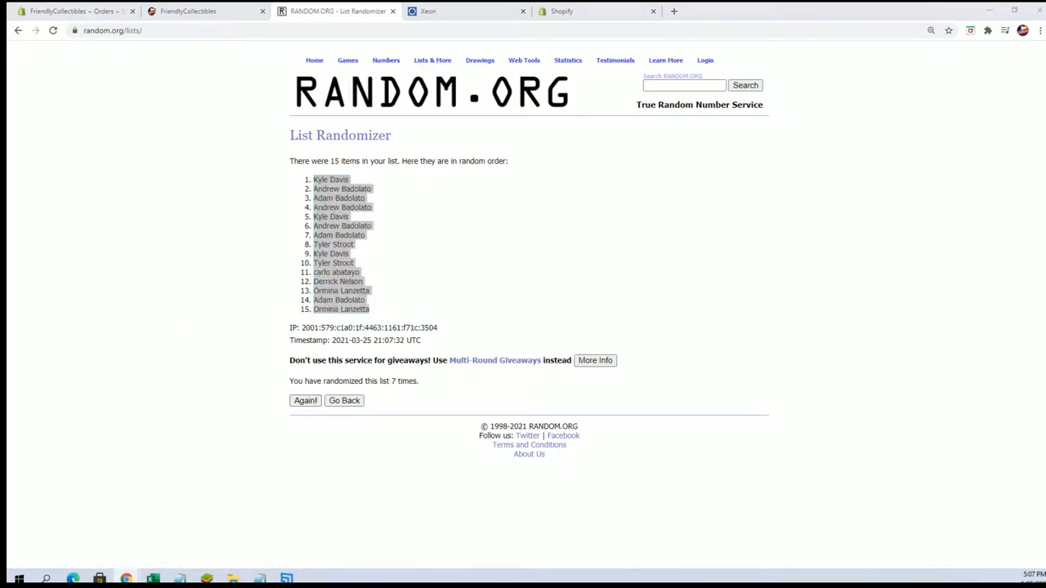
pyautogui.click(154, 580)
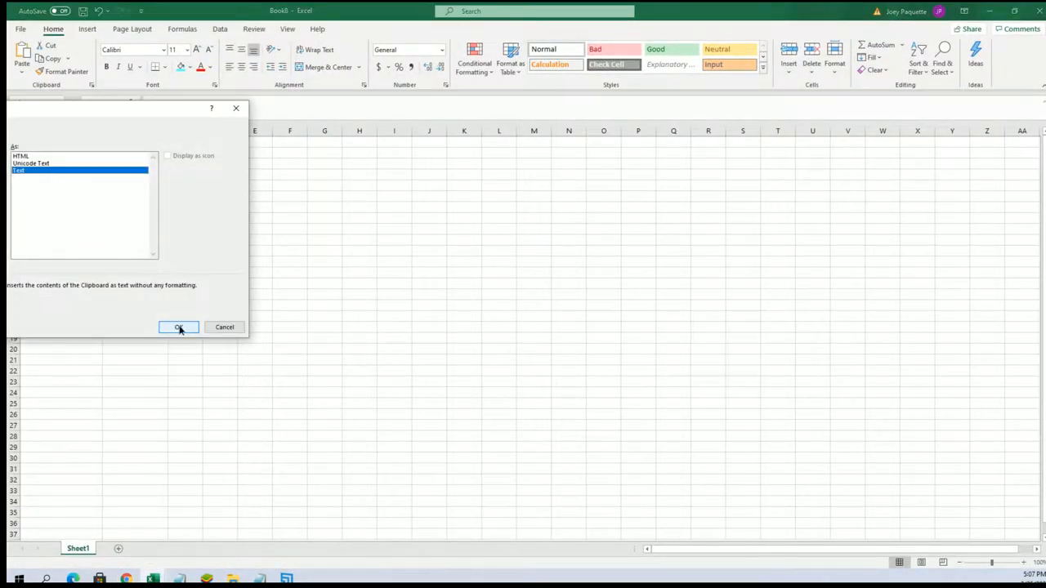
# Step: Paste the shuffled owner names into the sheet as plain text via Paste Special
pyautogui.click(178, 327)
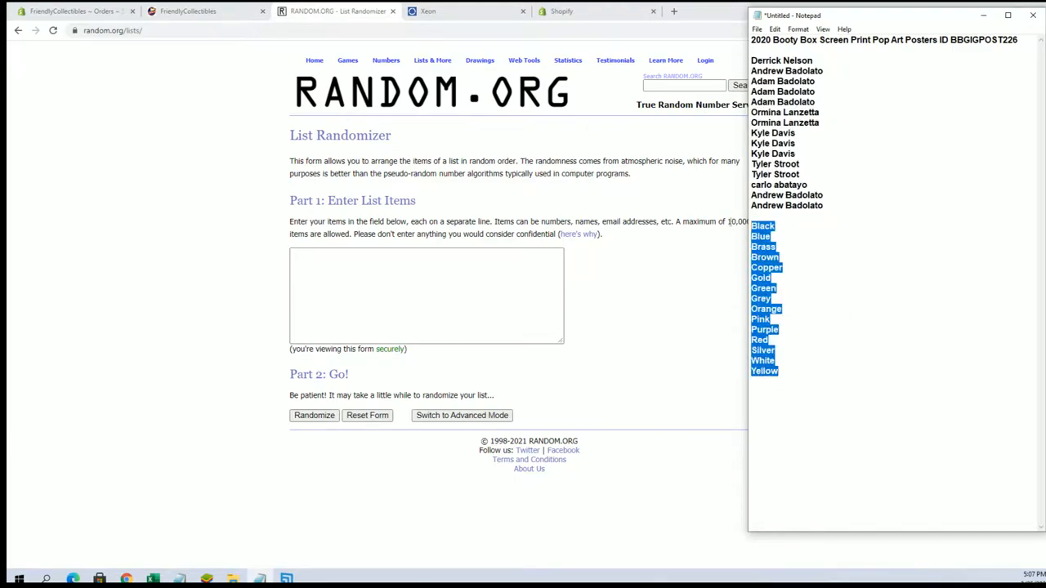
# Step: Copy the 15 poster colors into the randomizer, shuffle them several times, and return to Excel
pyautogui.rightClick(425, 311)
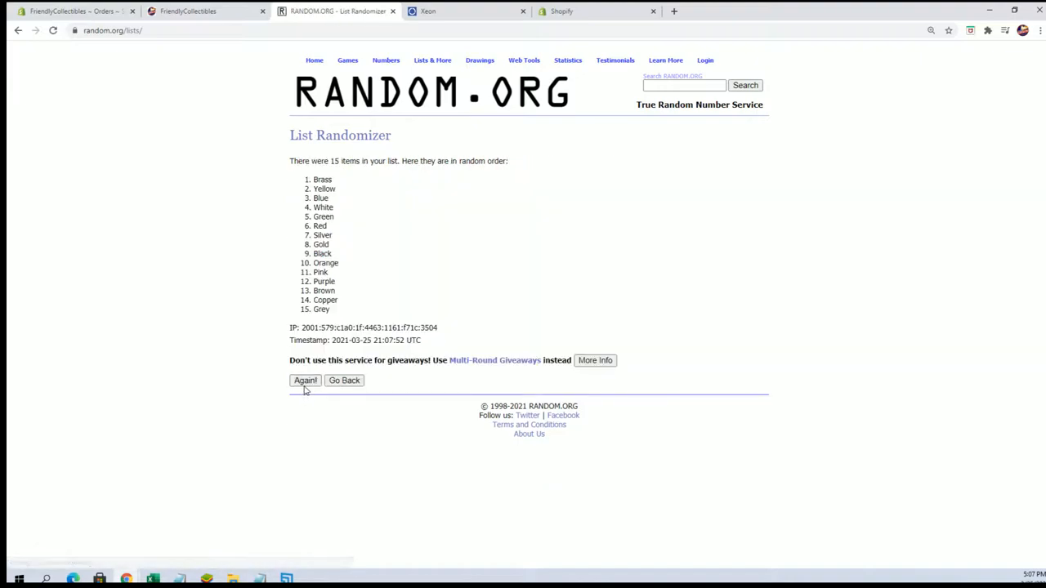
pyautogui.click(304, 379)
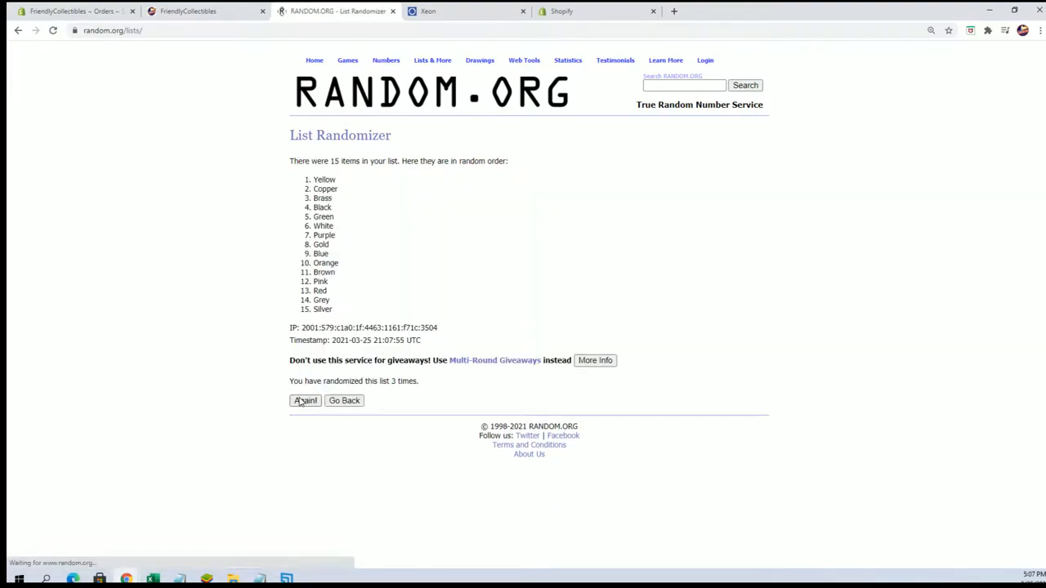
pyautogui.click(304, 400)
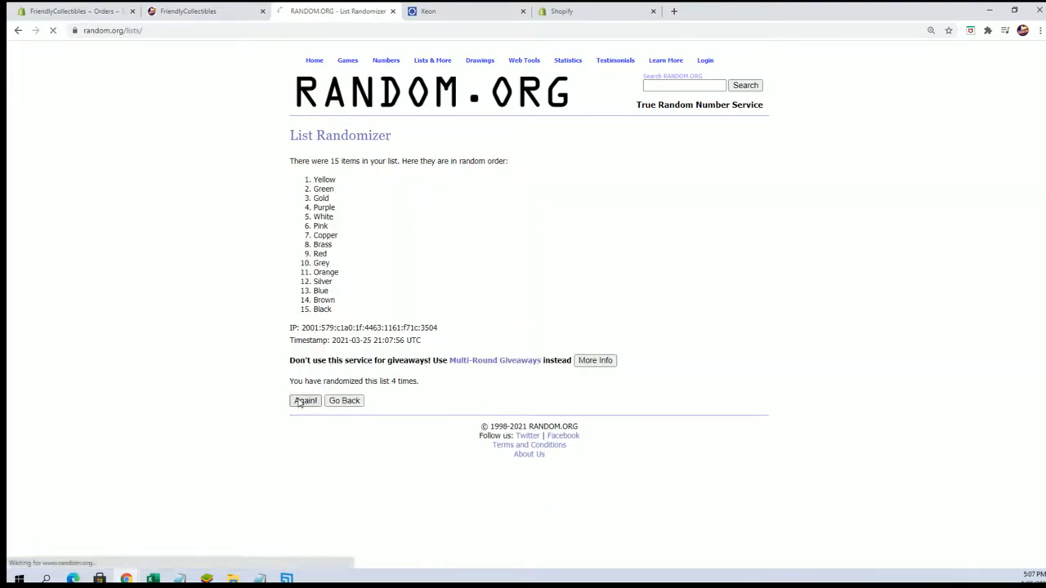
pyautogui.click(304, 400)
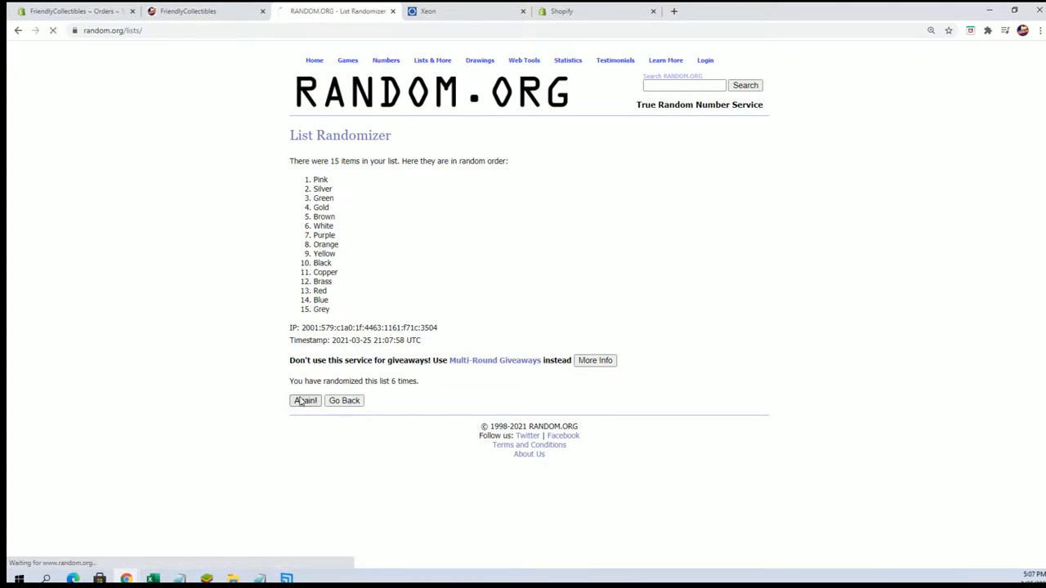
pyautogui.click(304, 401)
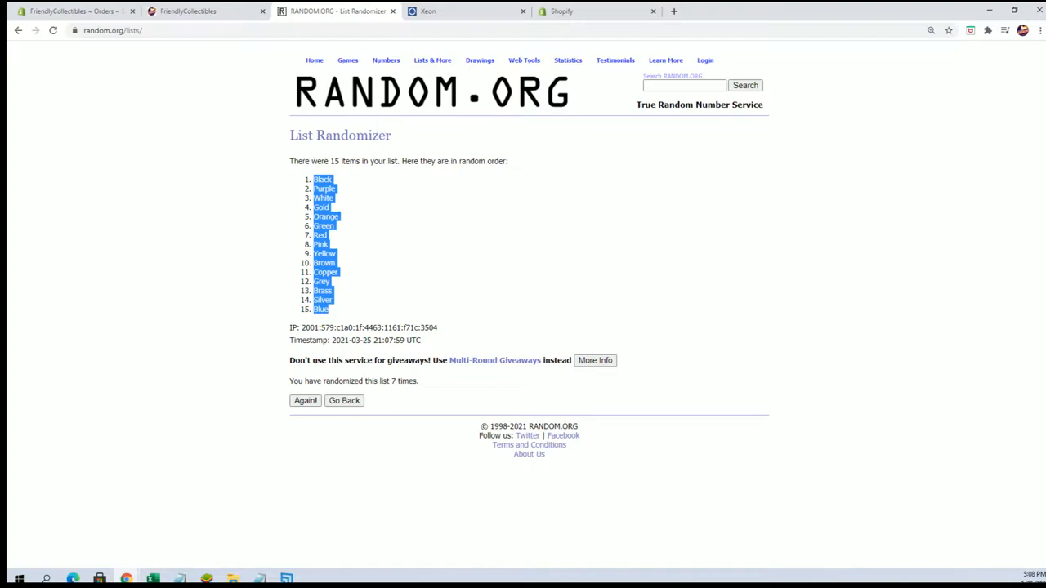
pyautogui.click(152, 579)
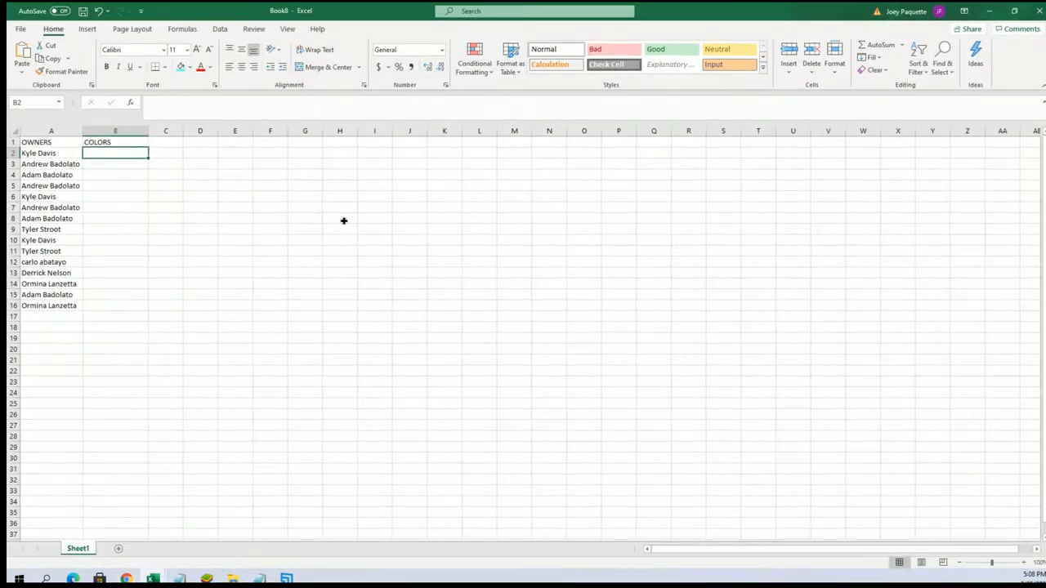
# Step: Paste the shuffled colors under COLORS beside the owners and select columns A and B
pyautogui.rightClick(115, 154)
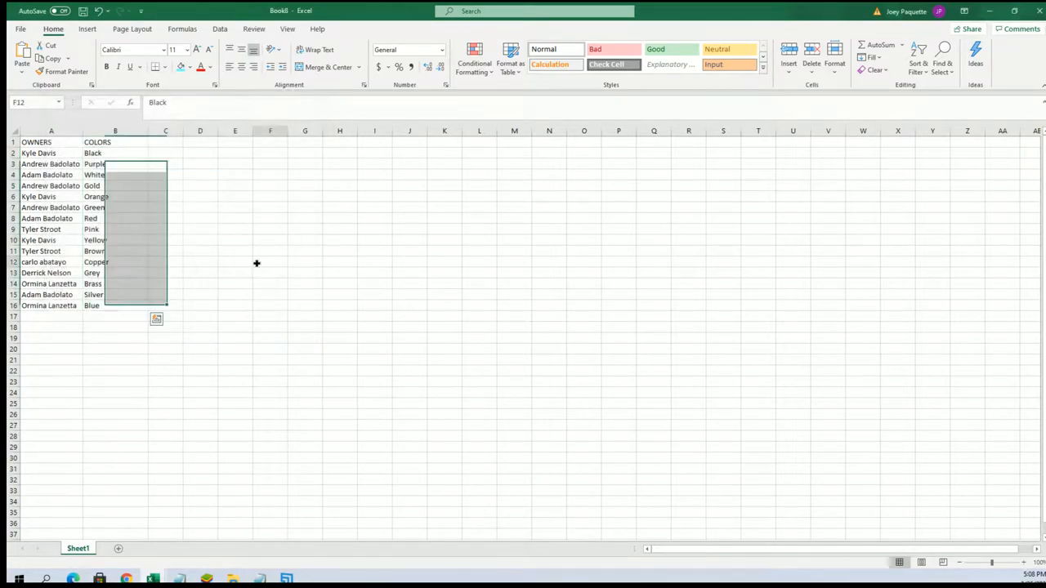
pyautogui.click(50, 131)
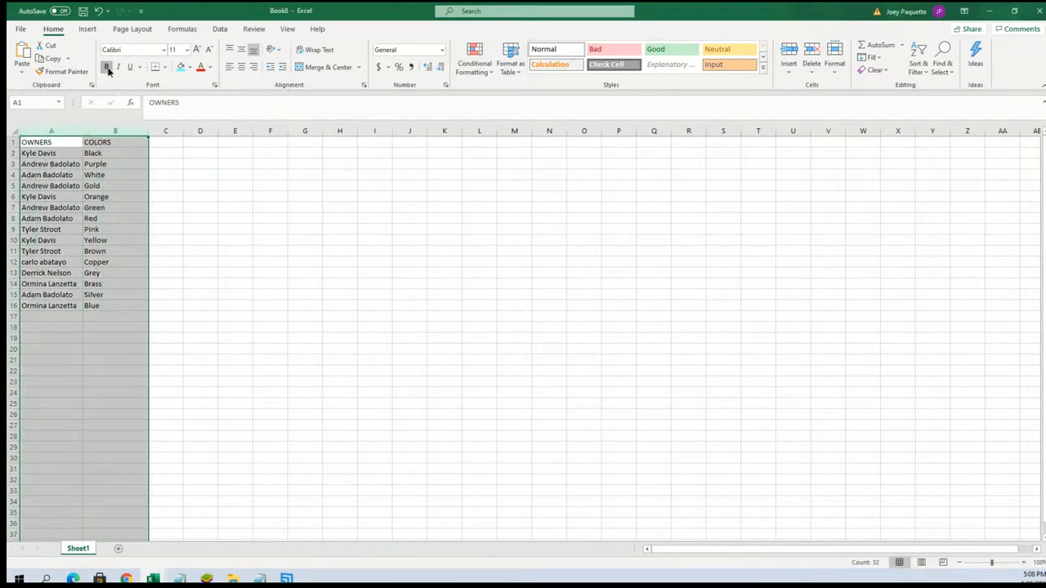
pyautogui.click(340, 175)
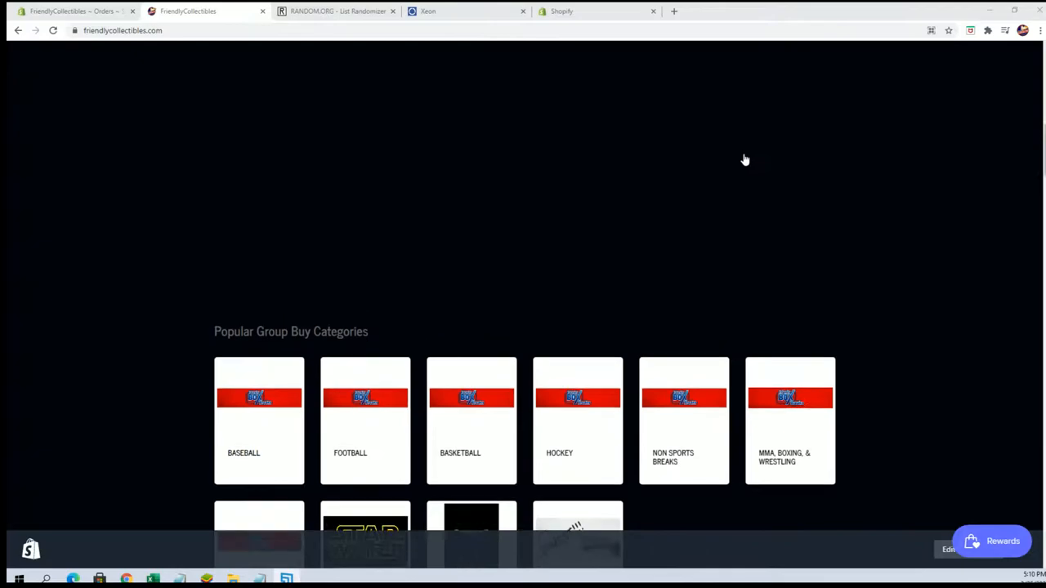
# Step: Go to the Collectible Posters collection and scroll to its 'See the ticket list' links
pyautogui.scroll(3)
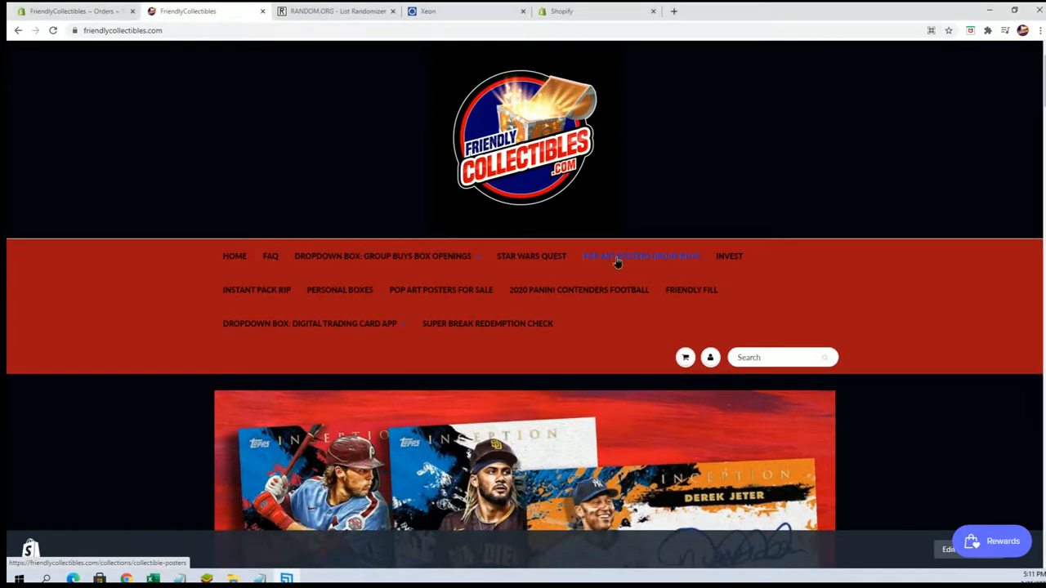
pyautogui.click(641, 255)
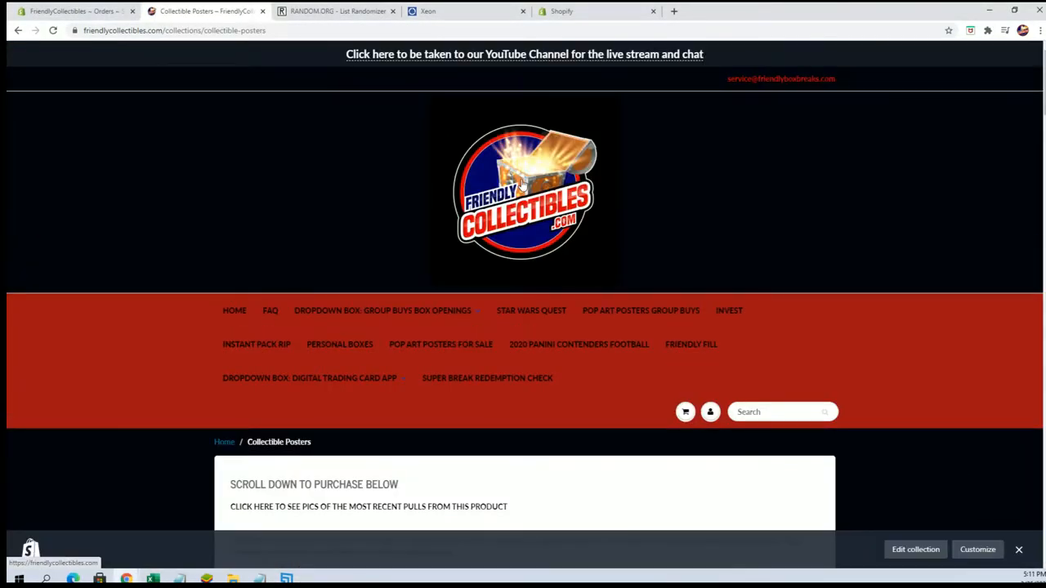
pyautogui.scroll(-3)
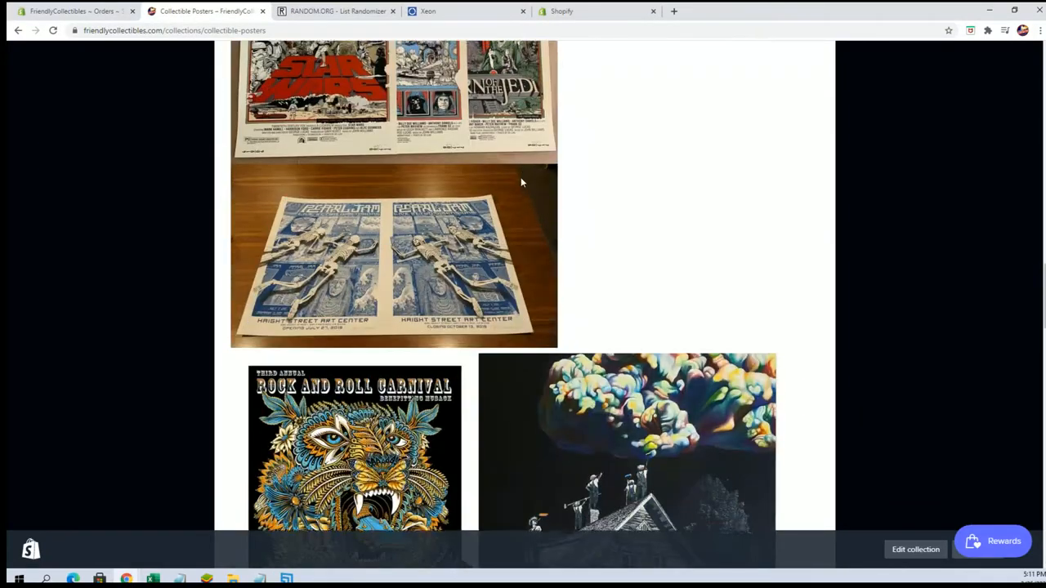
pyautogui.scroll(3)
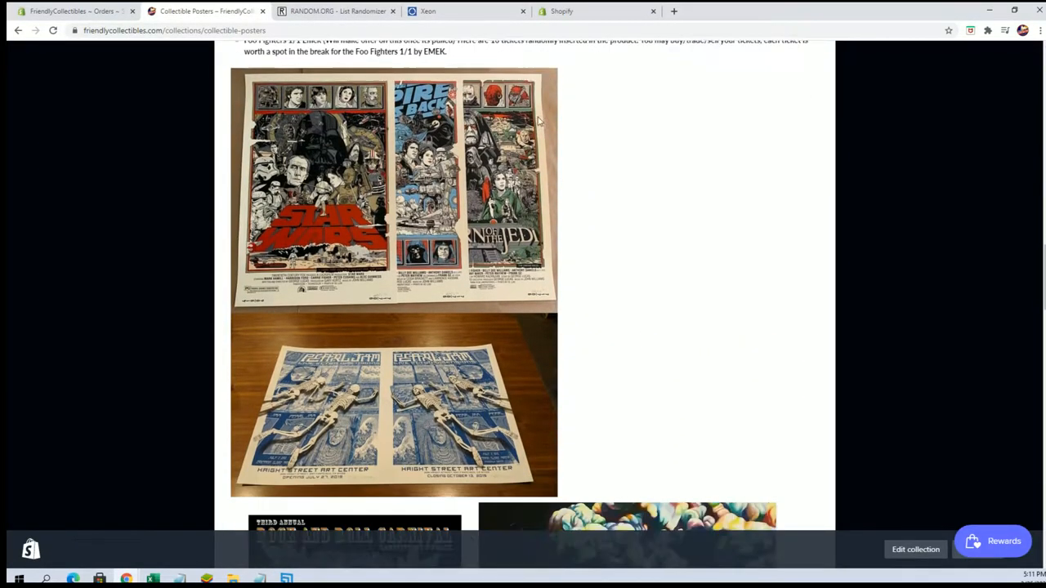
pyautogui.scroll(-3)
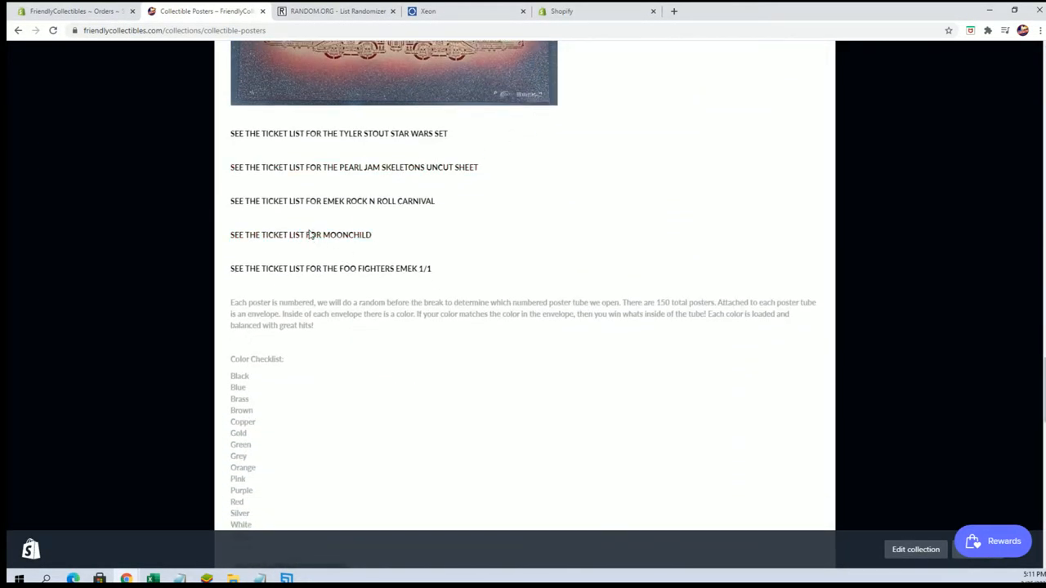
# Step: View the Tyler Stout Star Wars set ticket list and scroll through its 30 numbered spots
pyautogui.click(338, 134)
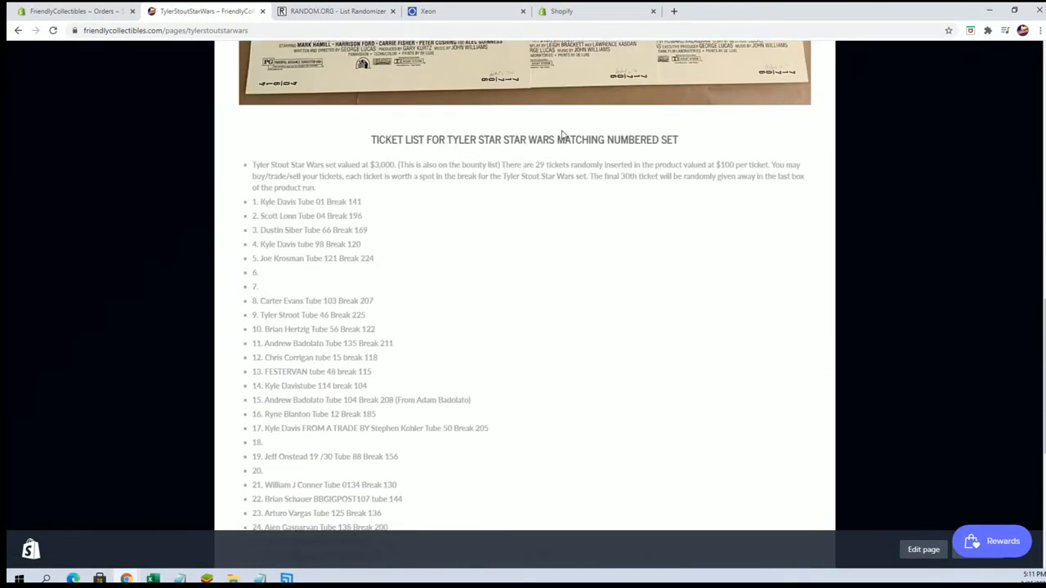
pyautogui.scroll(-3)
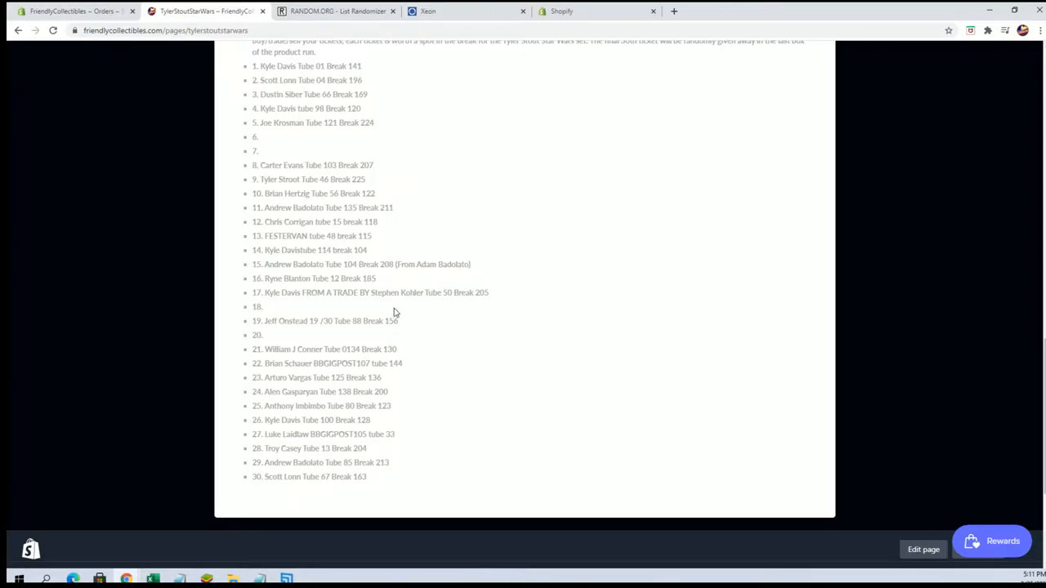
pyautogui.moveTo(415, 284)
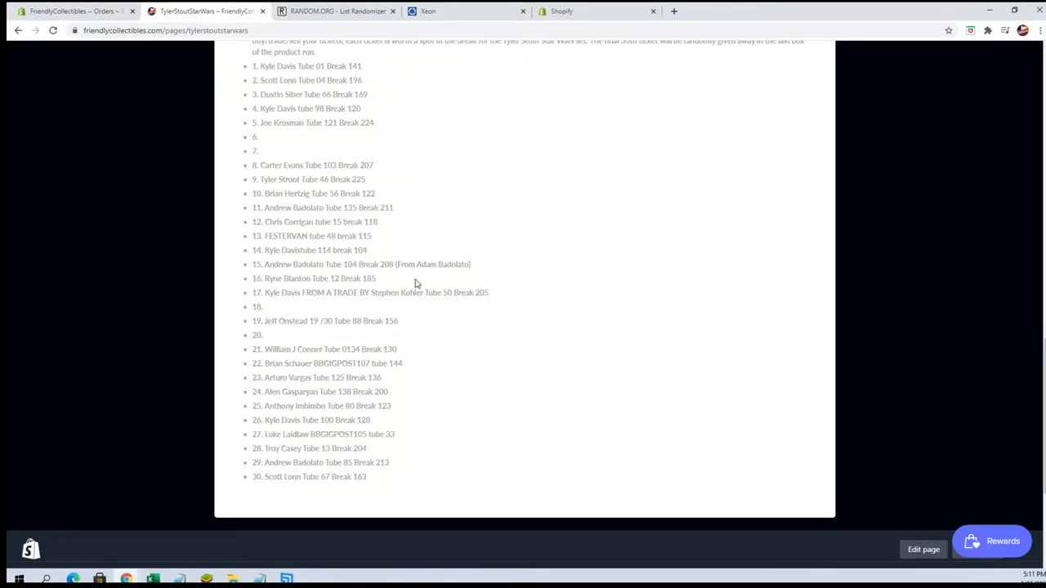
pyautogui.scroll(3)
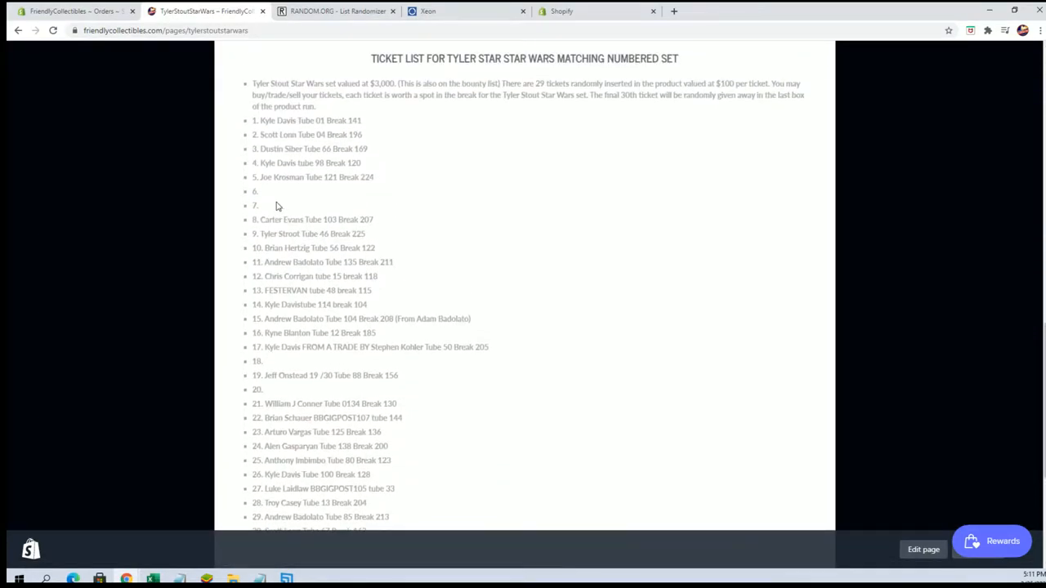
pyautogui.scroll(-3)
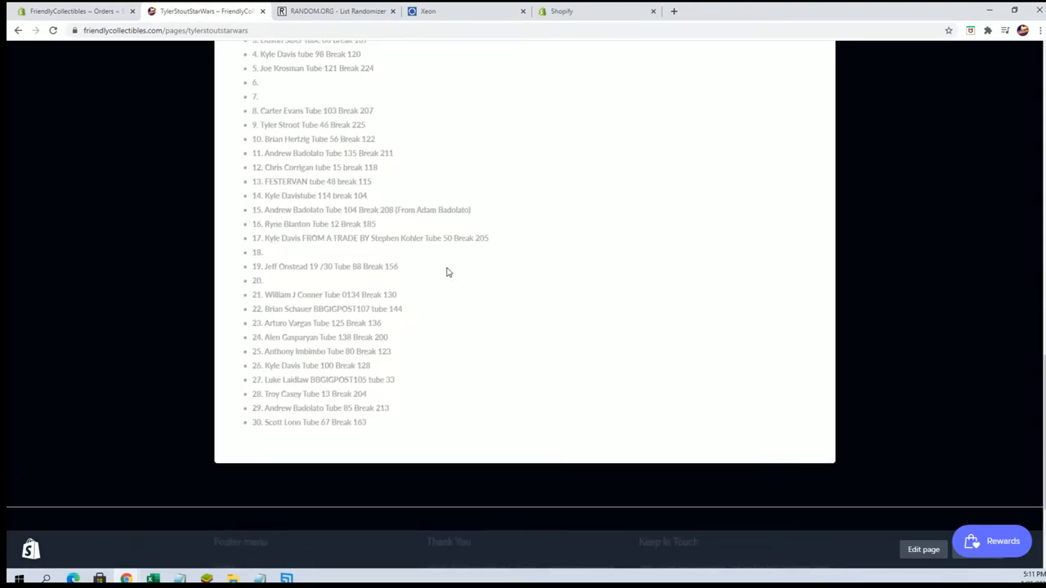
pyautogui.scroll(3)
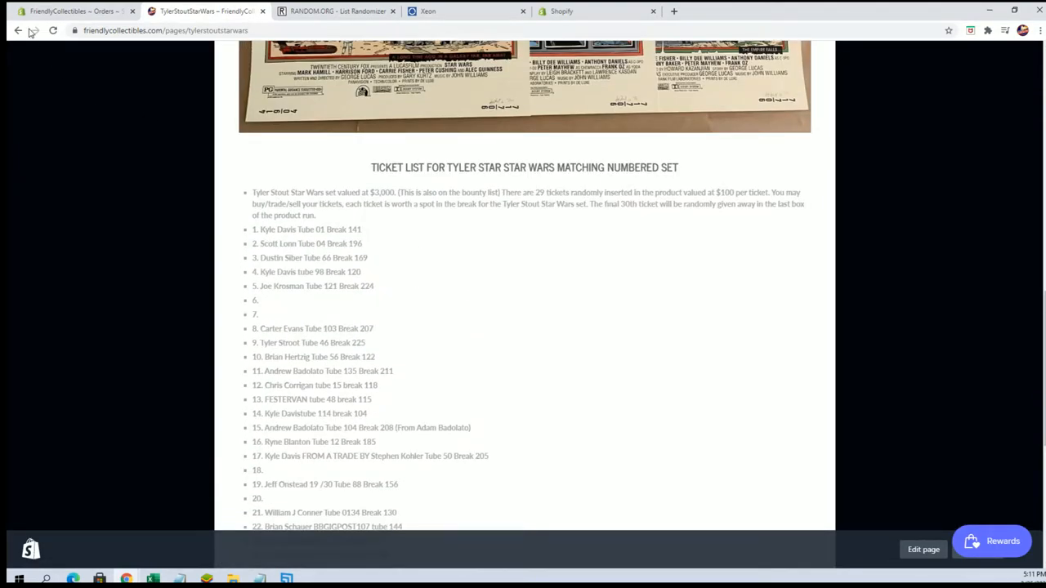
# Step: Return to the collection, view the Pearl Jam Skeletons uncut sheet ticket list, then switch back
pyautogui.click(19, 29)
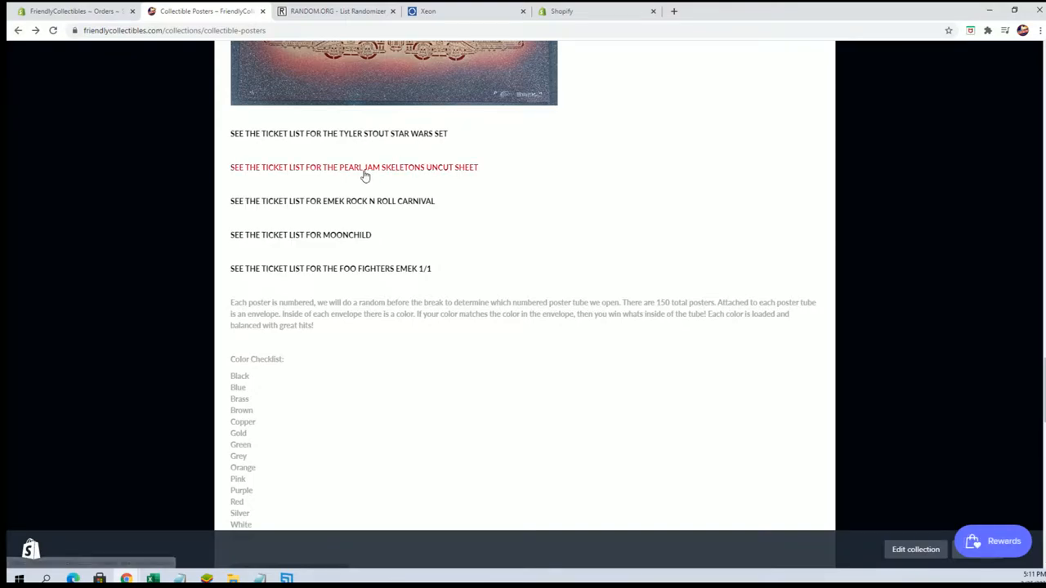
pyautogui.click(366, 167)
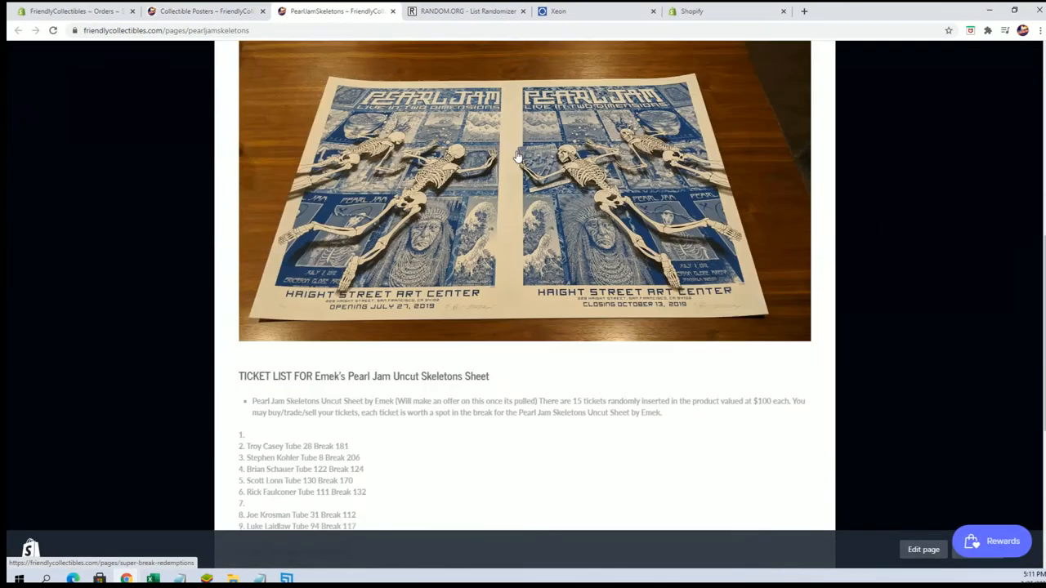
pyautogui.scroll(-3)
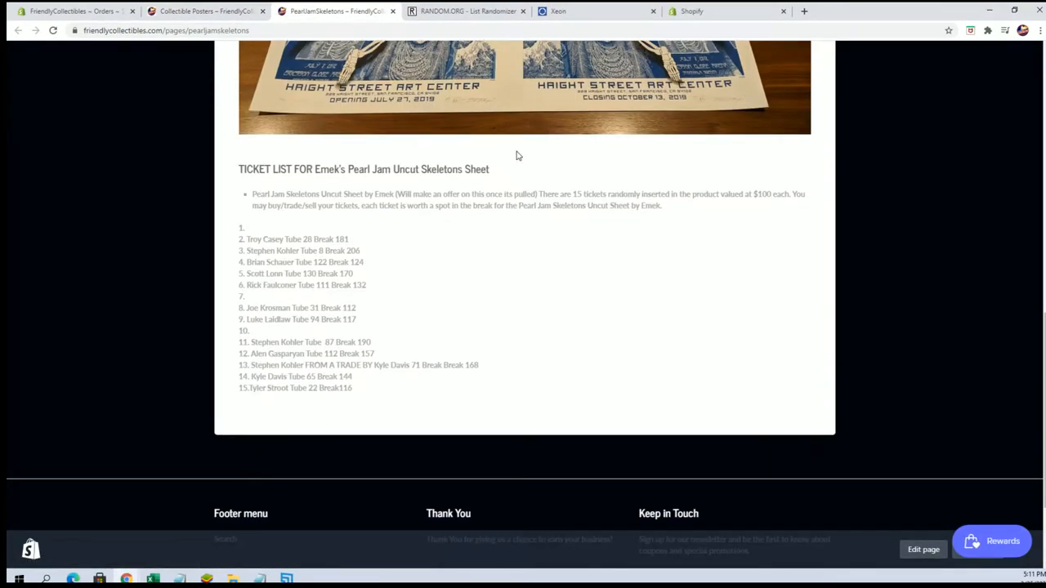
pyautogui.click(204, 10)
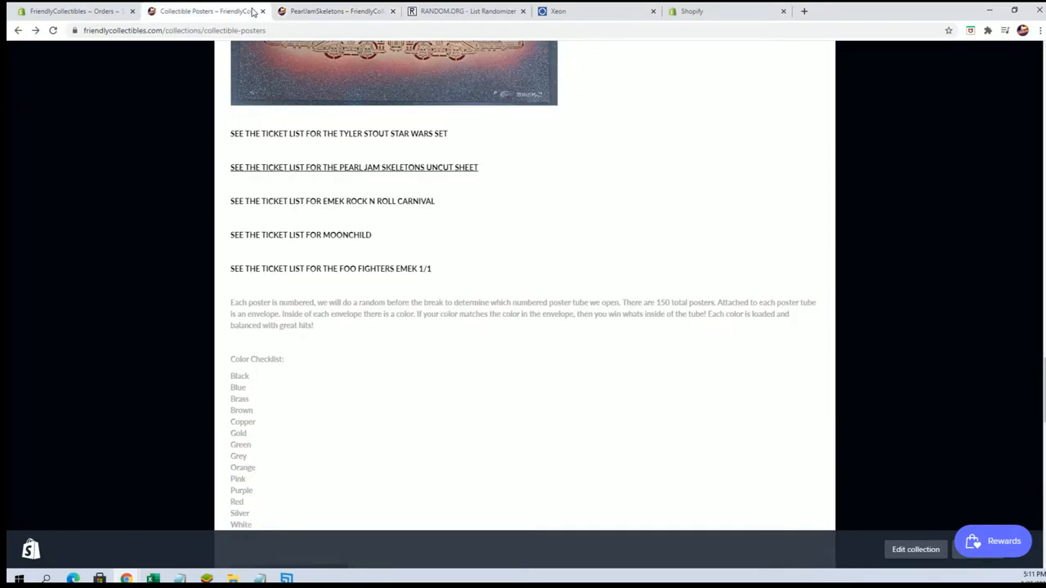
# Step: View the Emek Rock N Roll Carnival ticket list and return to the Collectible Posters tab
pyautogui.click(332, 201)
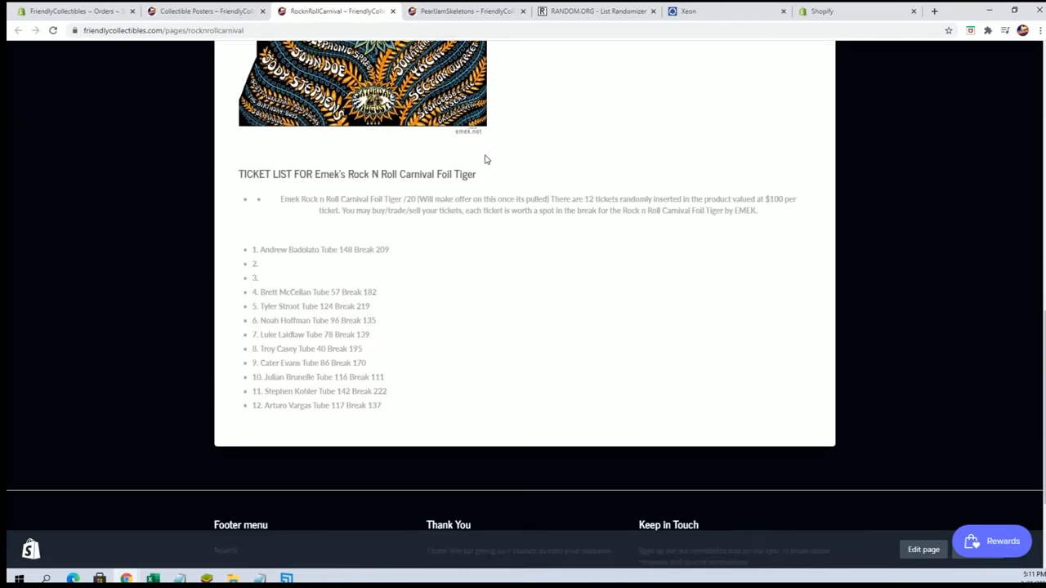
pyautogui.click(205, 10)
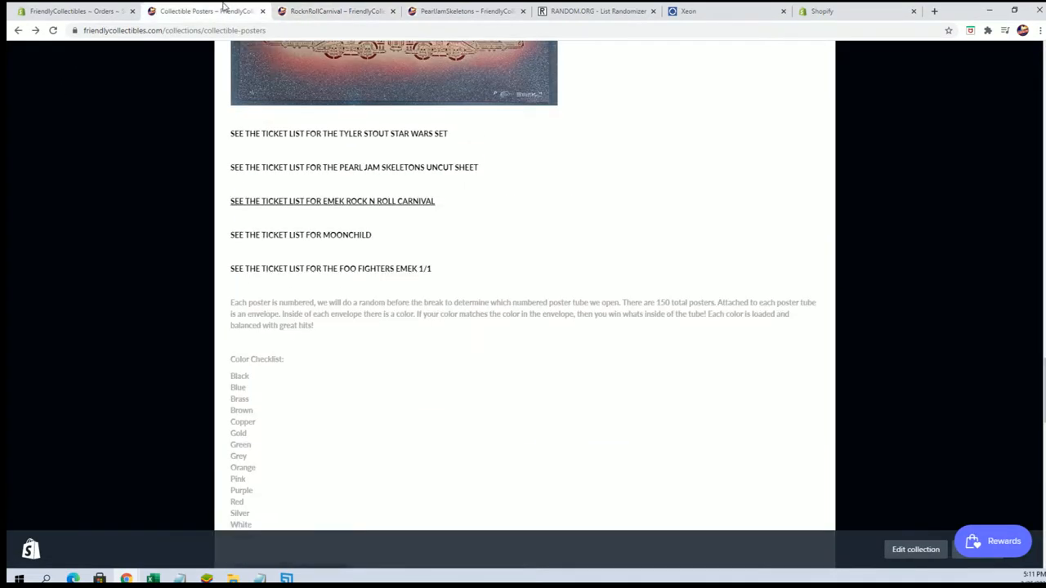
# Step: View the Moonchild ticket list and scroll through its ten numbered spots
pyautogui.click(300, 235)
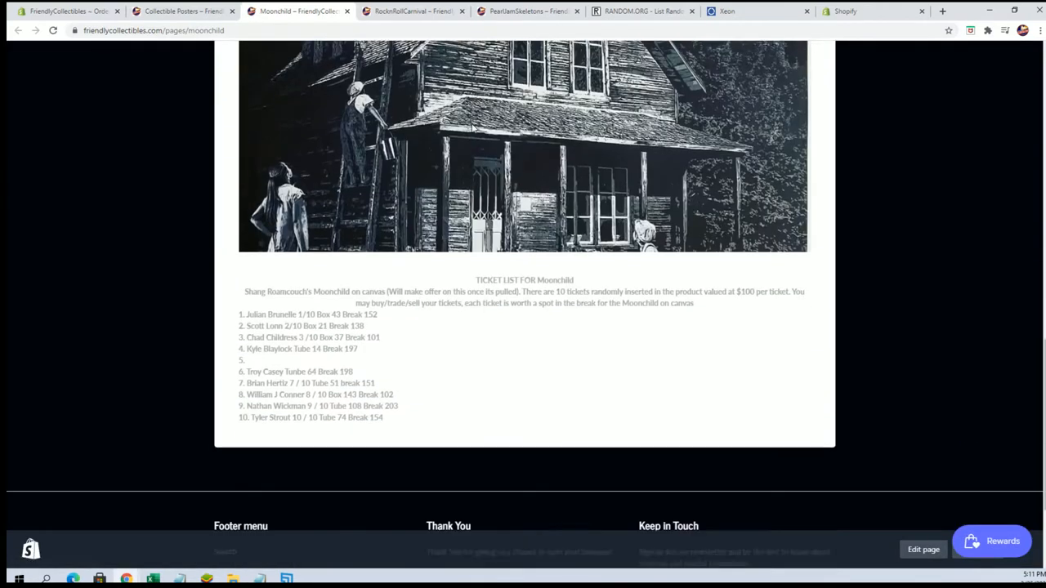
pyautogui.scroll(-3)
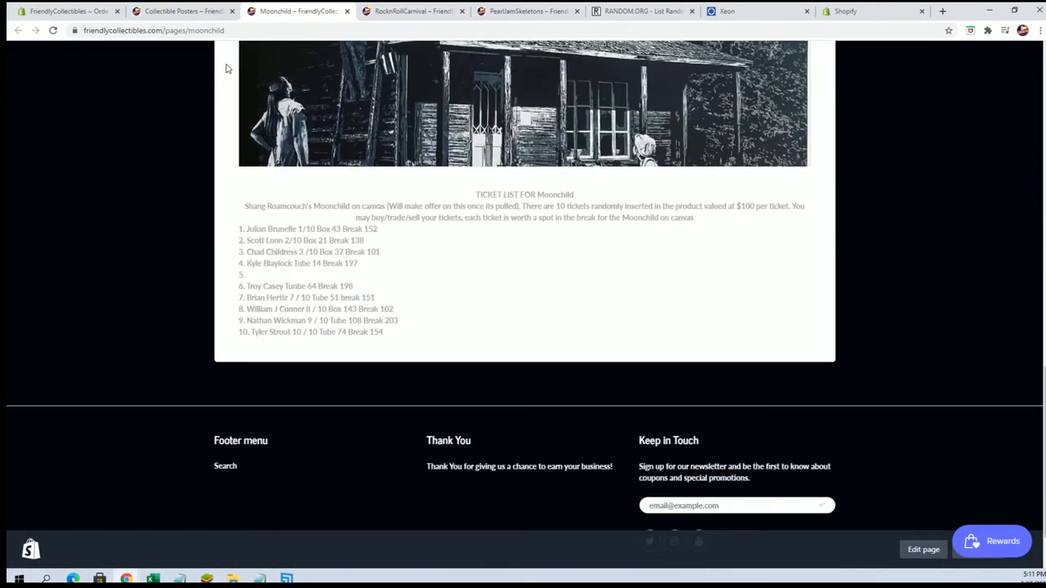
pyautogui.scroll(3)
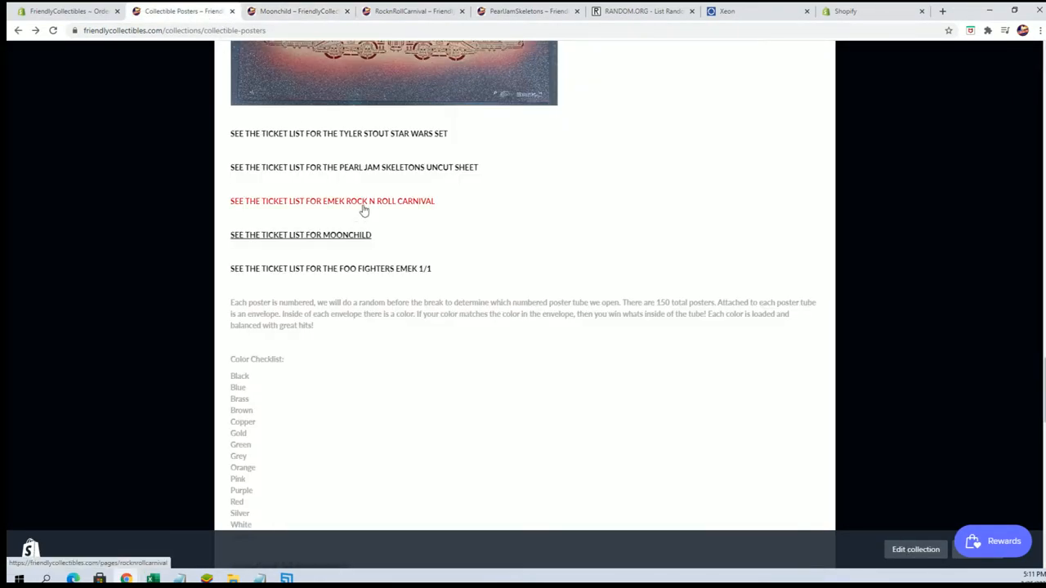
# Step: View the Emek Foo Fighters 1/1 ticket list and scroll through its ten numbered spots
pyautogui.click(330, 268)
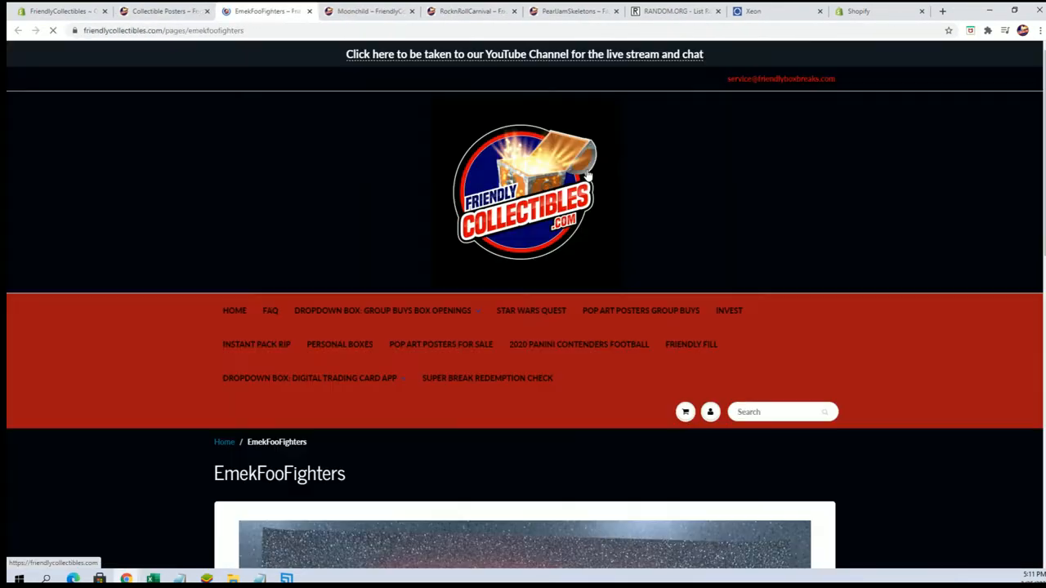
pyautogui.scroll(-3)
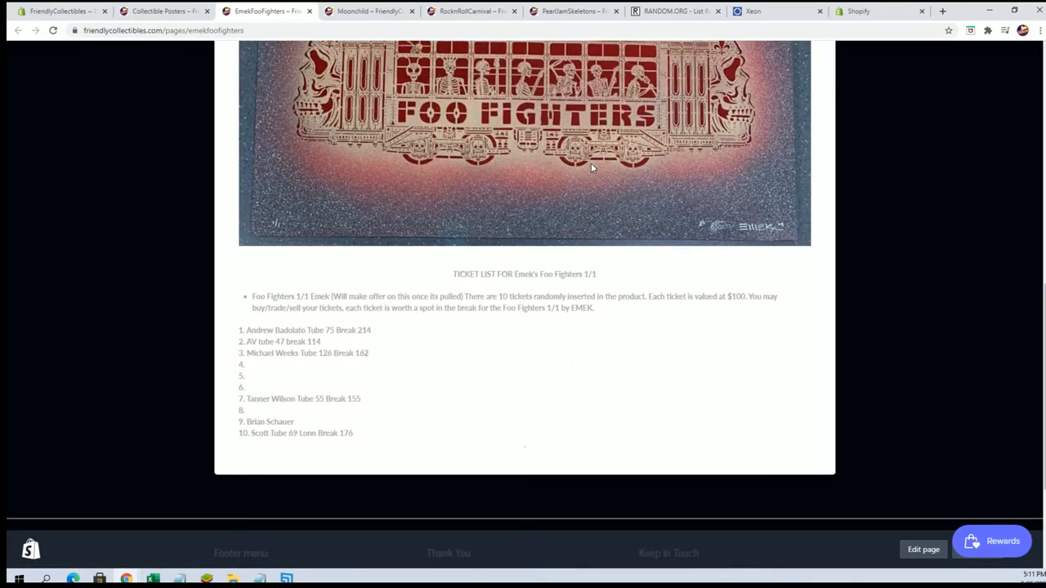
pyautogui.scroll(3)
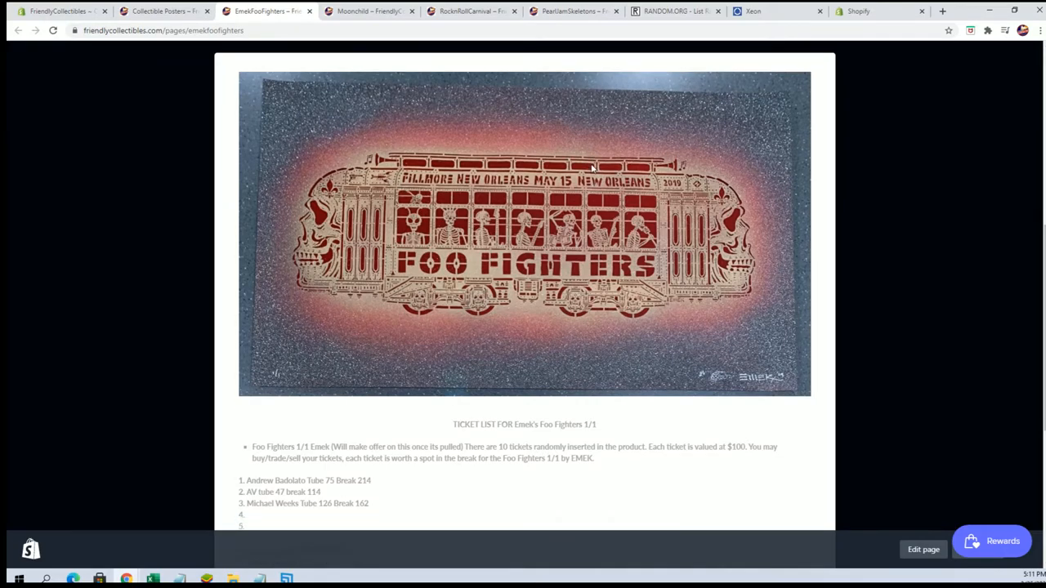
pyautogui.scroll(-3)
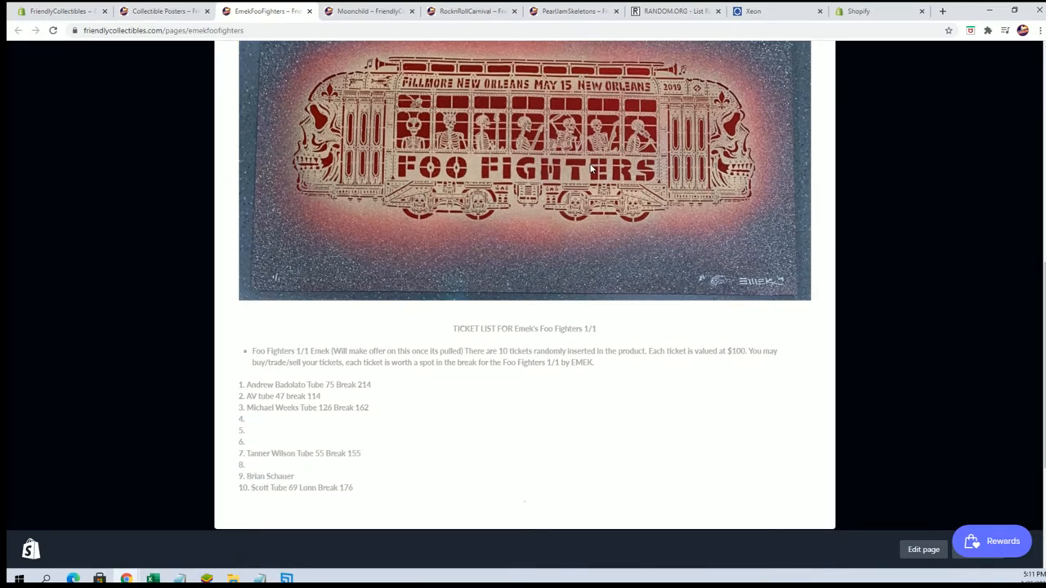
pyautogui.scroll(3)
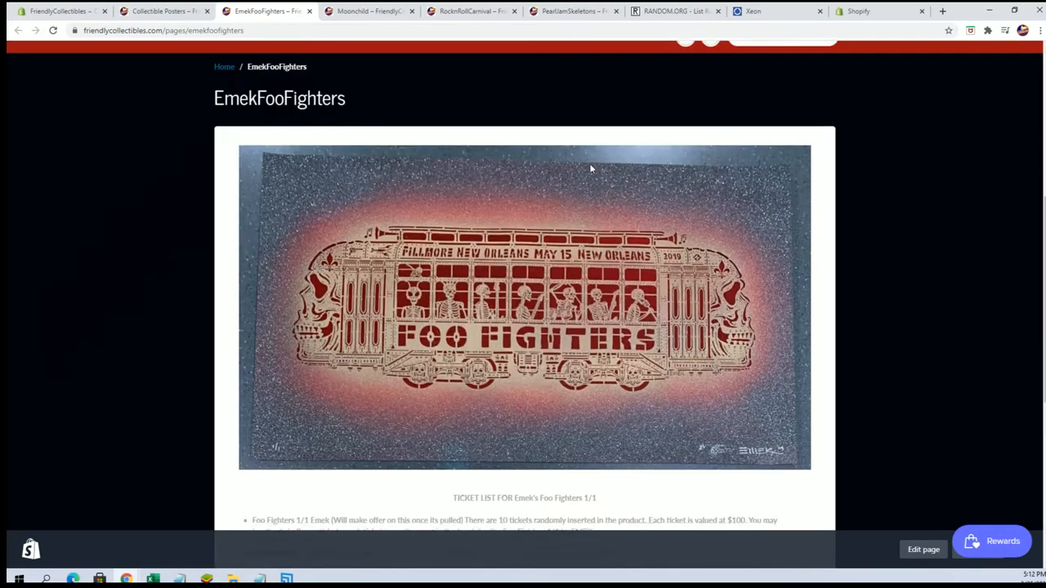
pyautogui.scroll(-3)
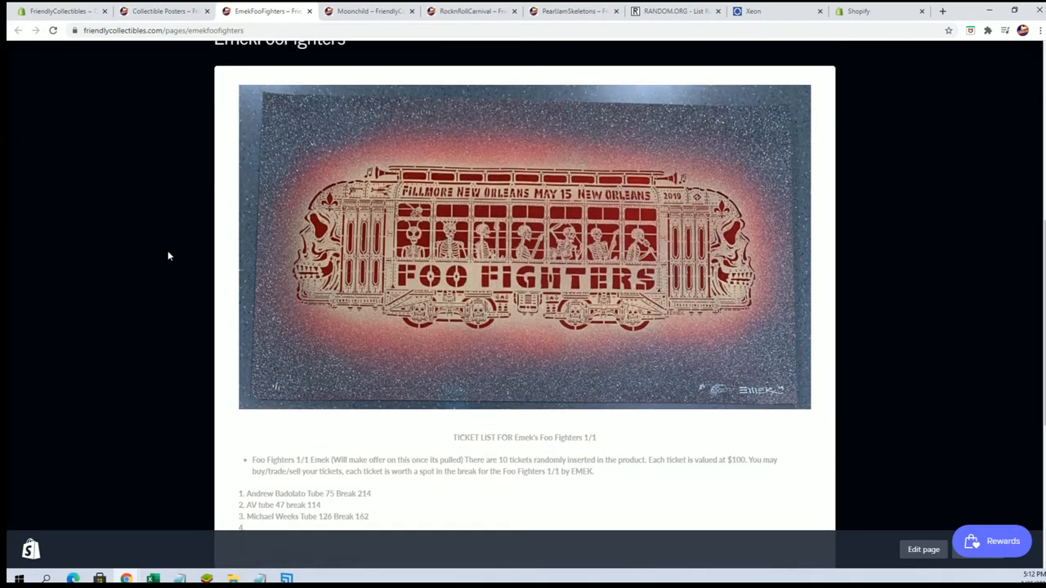